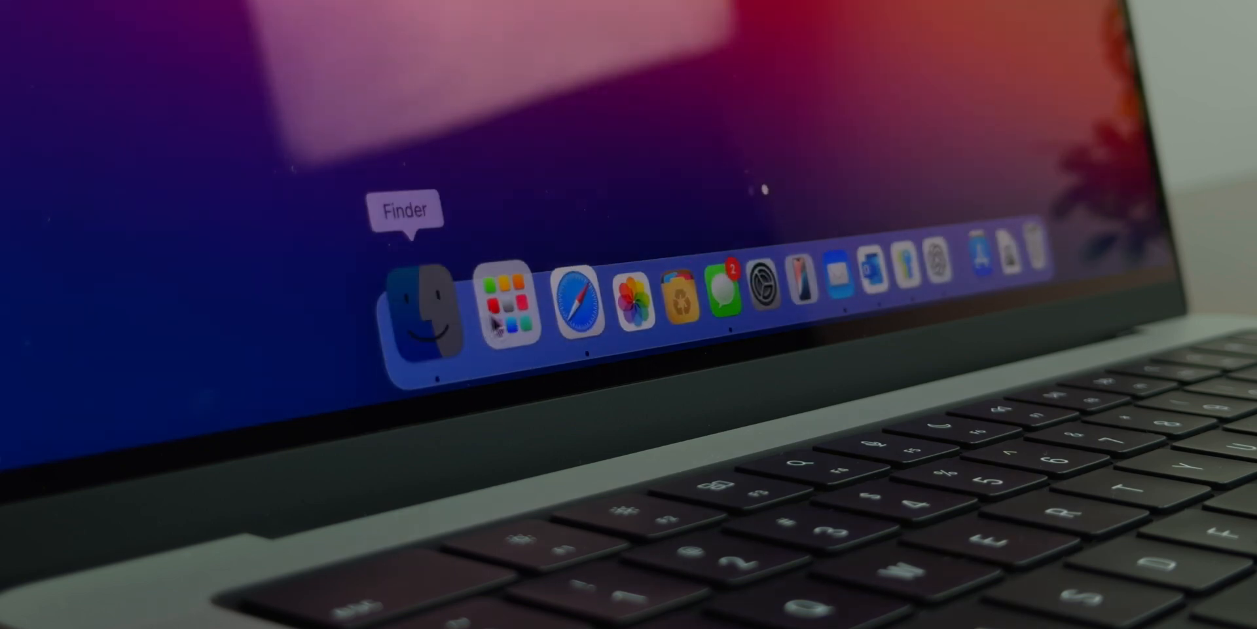
Step: Browse down the Raycast Pro pricing page
left_click(422, 308)
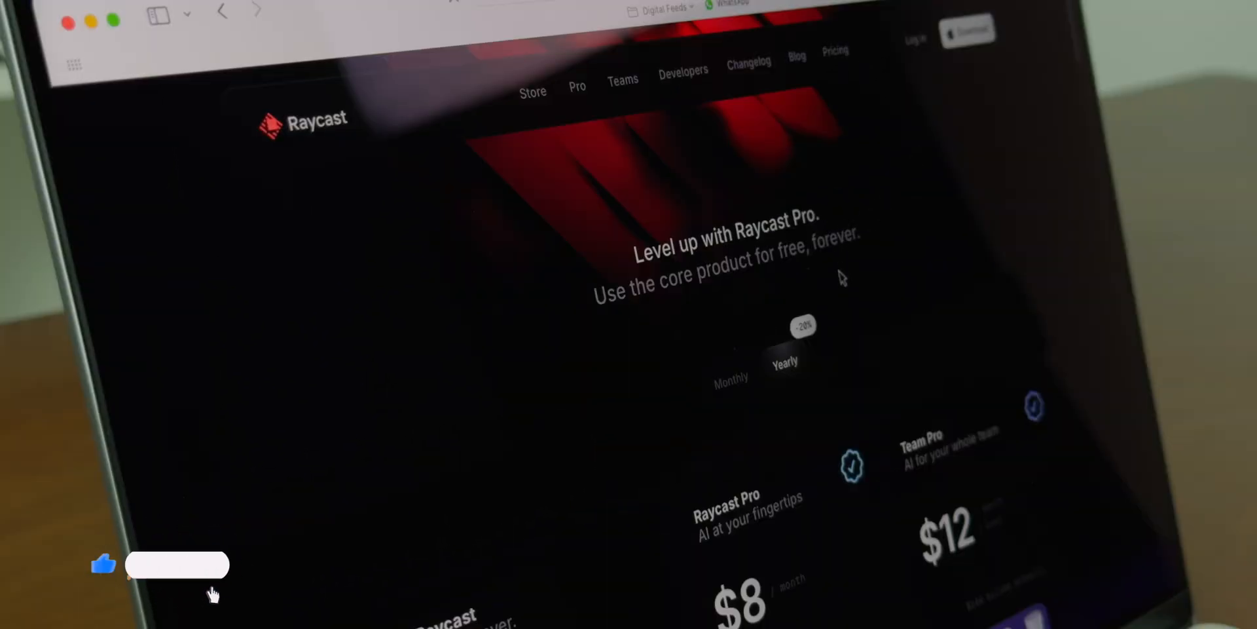
scroll("down", 3)
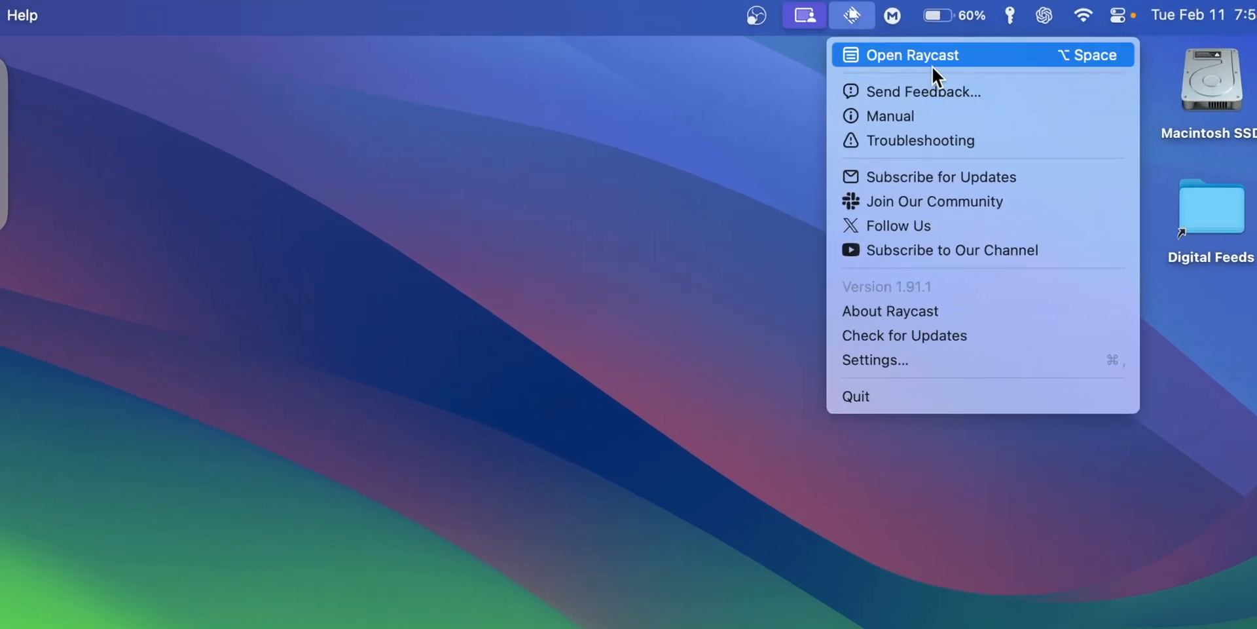
Step: Launch Raycast, search 'di', and view the installed extensions list in Settings
left_click(911, 55)
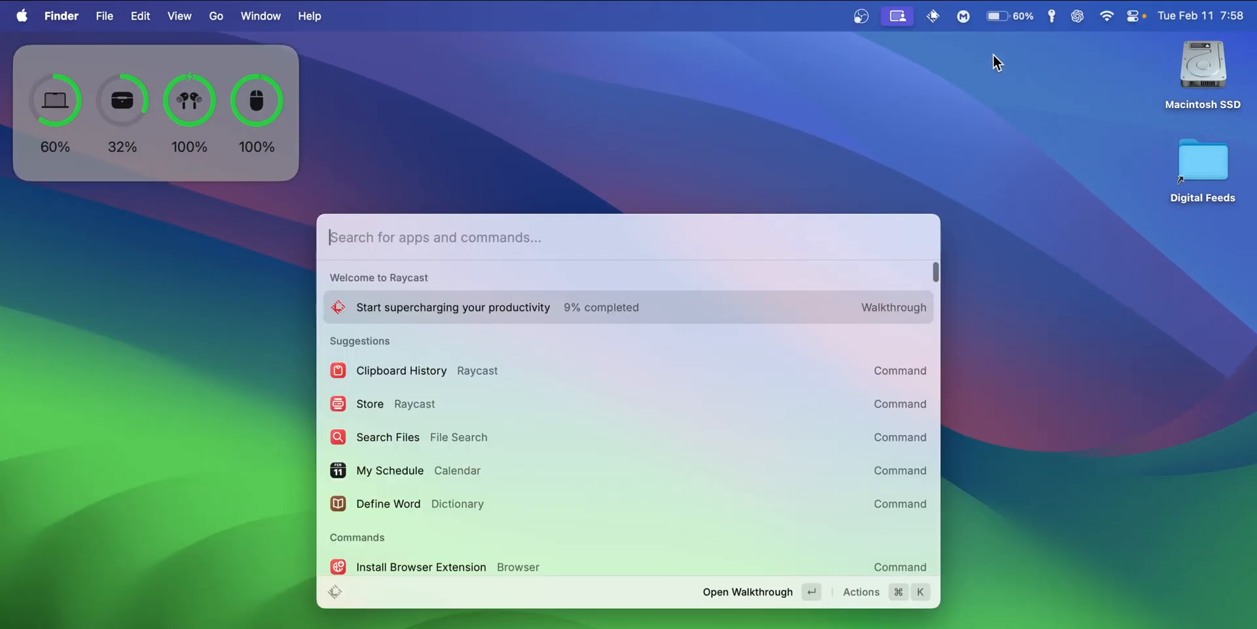
mouse_move(926, 331)
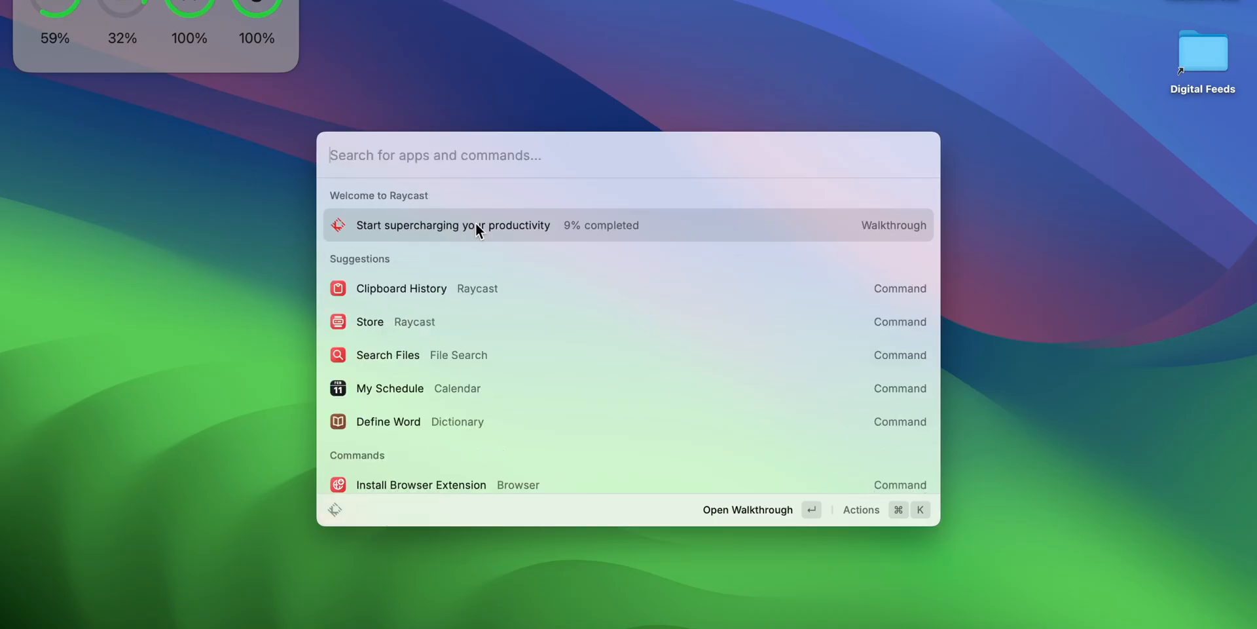
type("di")
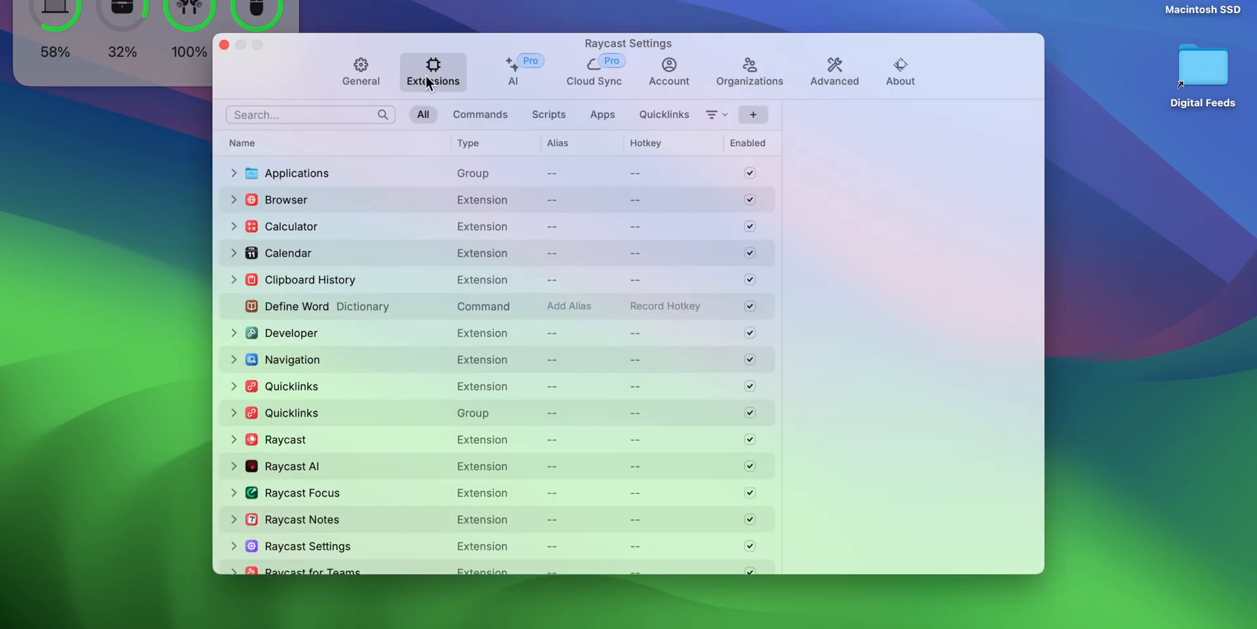
left_click(361, 70)
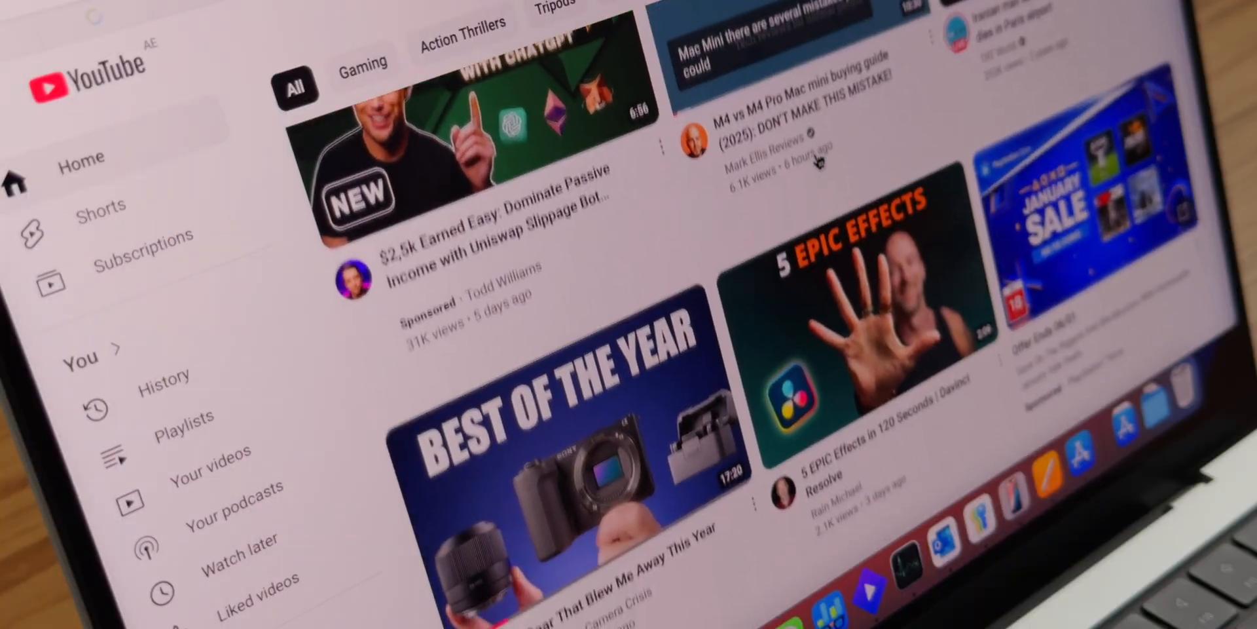
scroll("down", 3)
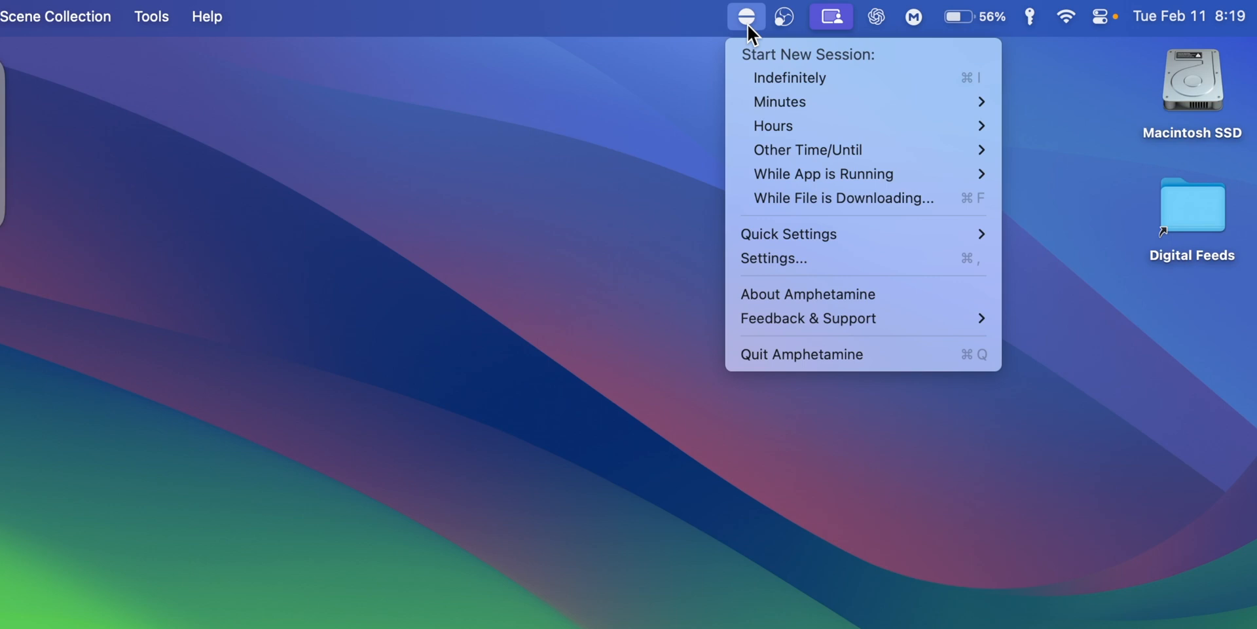
mouse_move(826, 78)
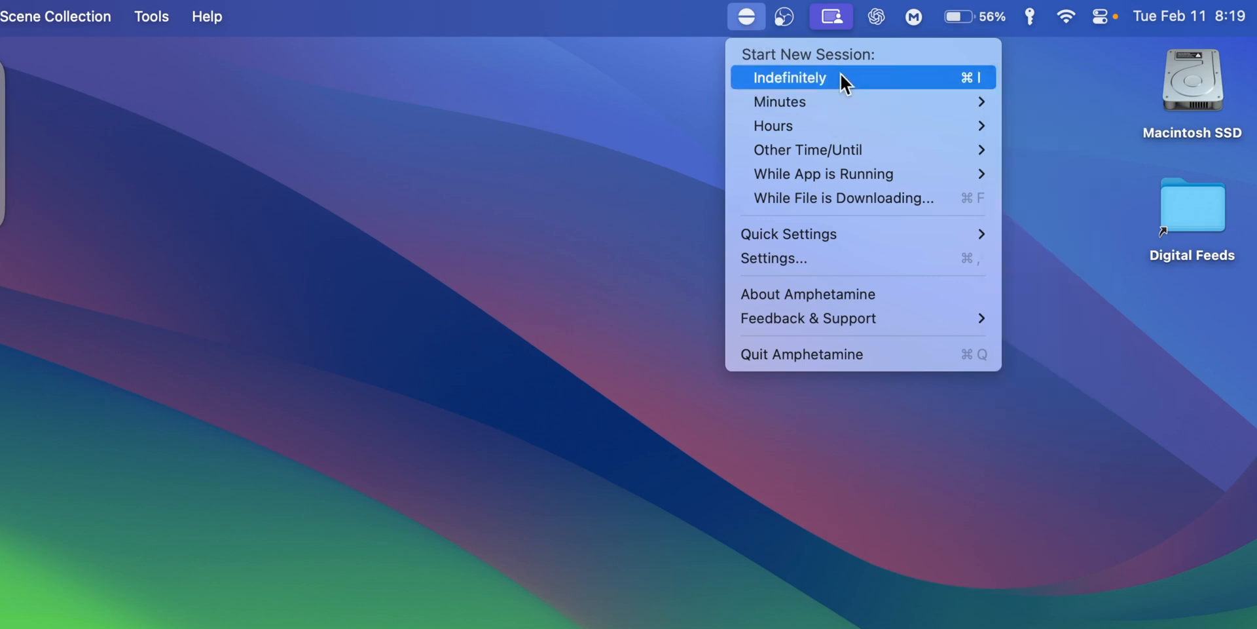
mouse_move(839, 150)
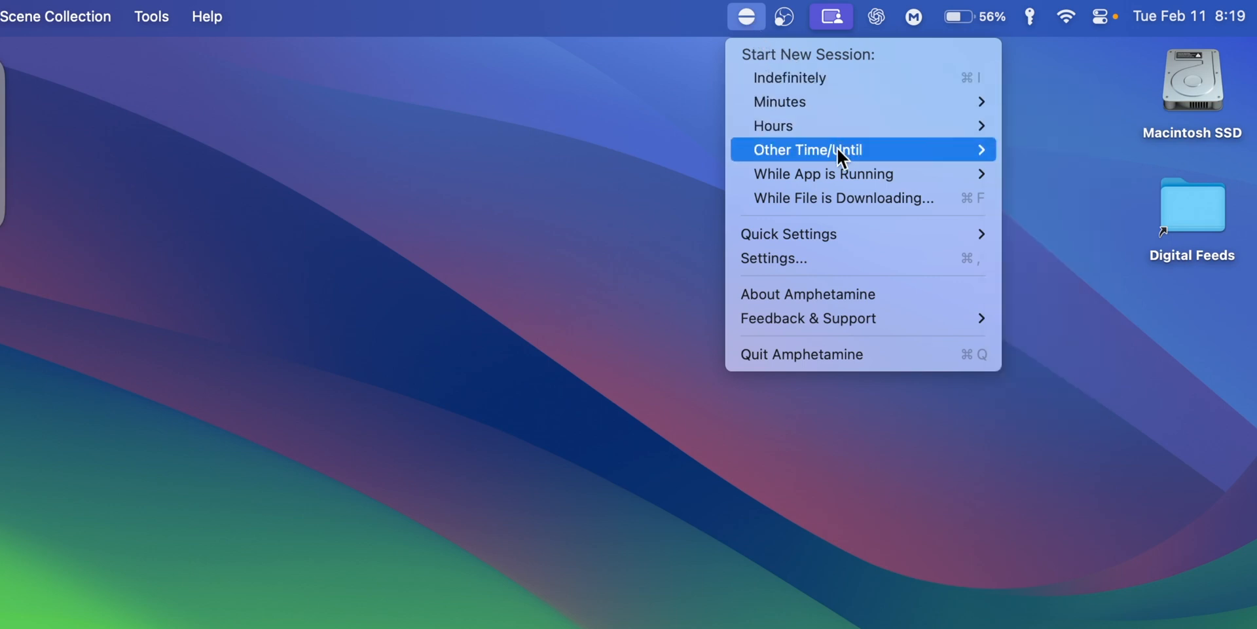
mouse_move(850, 233)
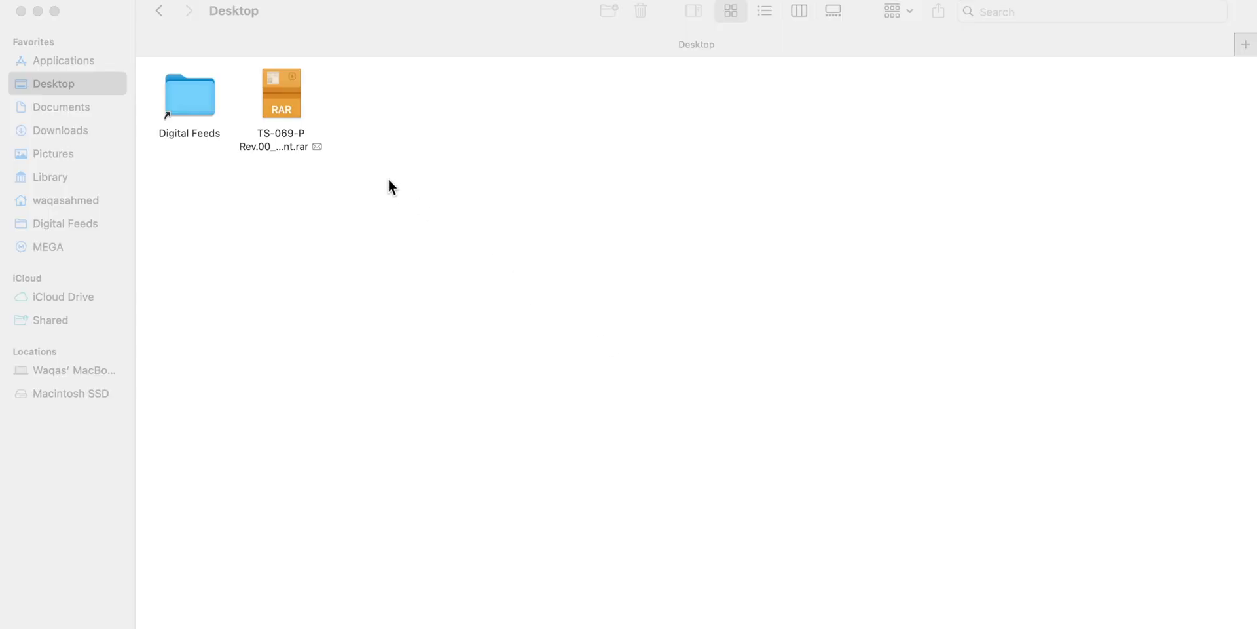
Step: Open the Desktop RAR archive with The Unarchiver, then download HandBrake for macOS
right_click(281, 90)
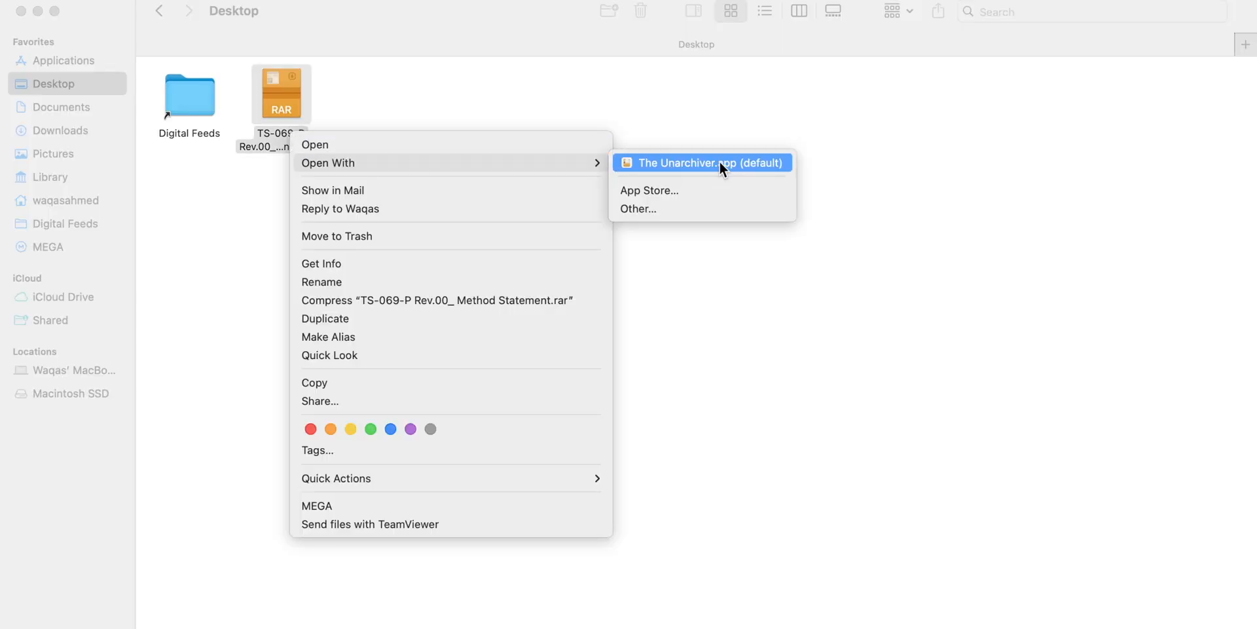
left_click(700, 162)
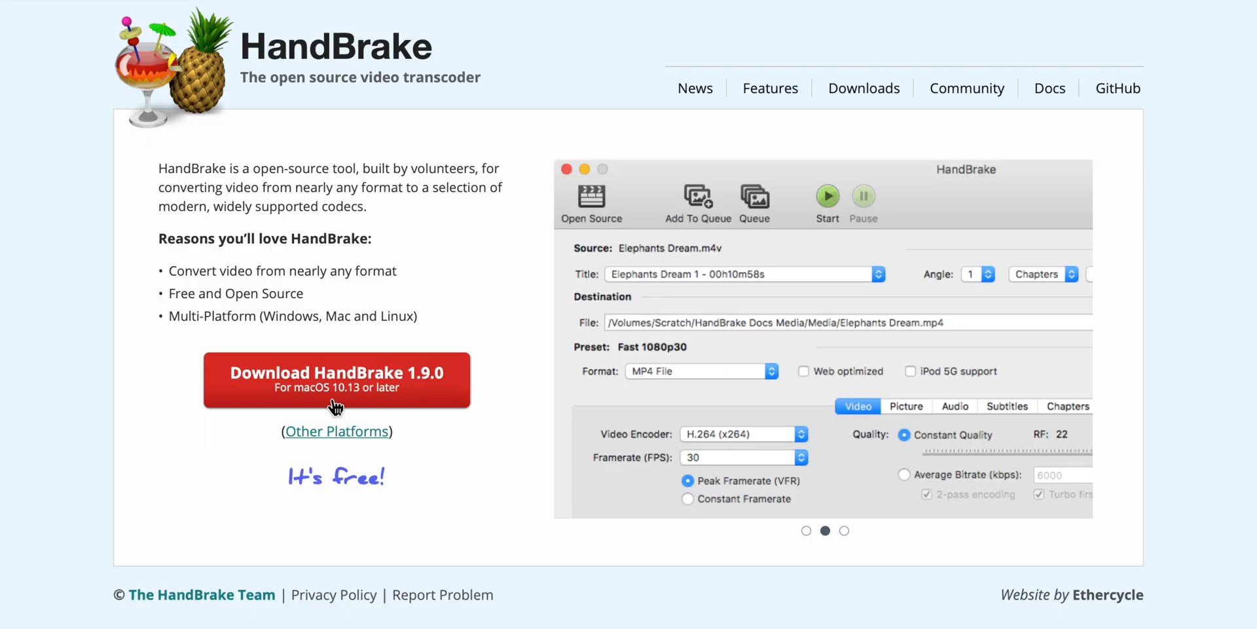
left_click(336, 379)
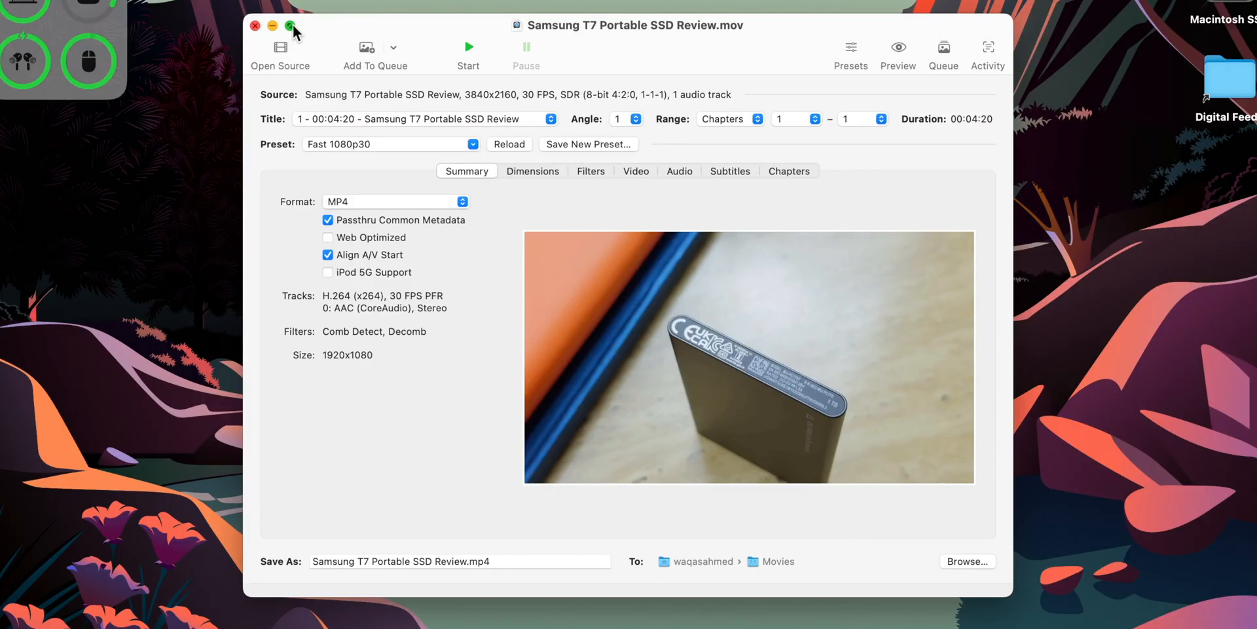
mouse_move(540, 126)
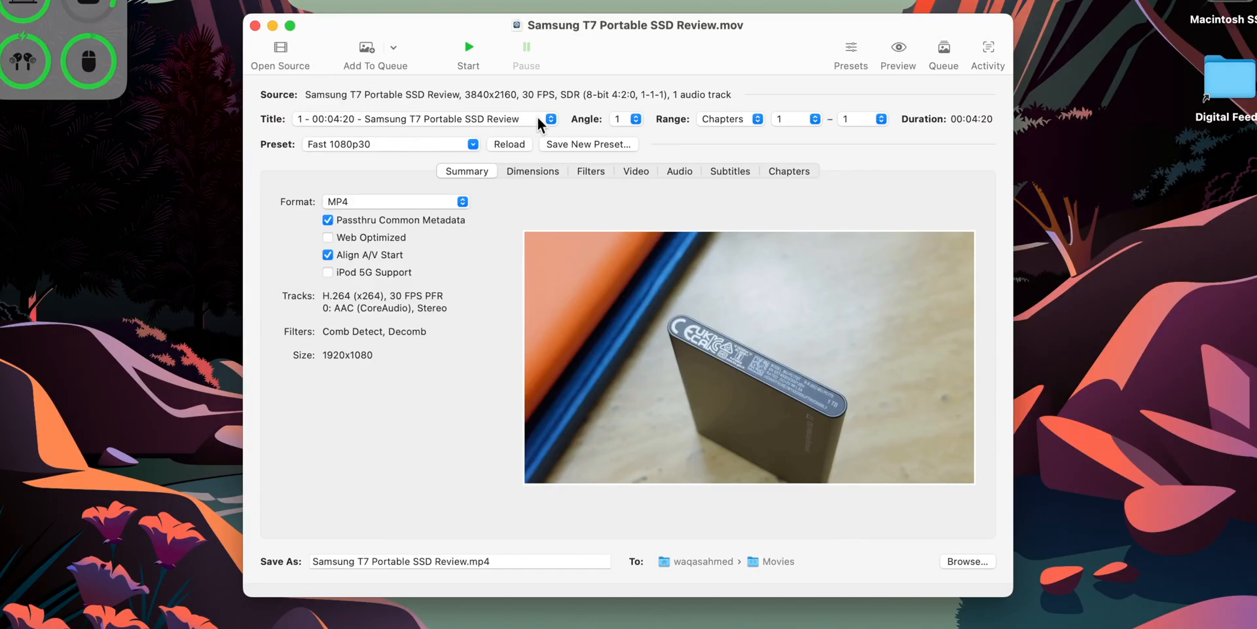
mouse_move(487, 150)
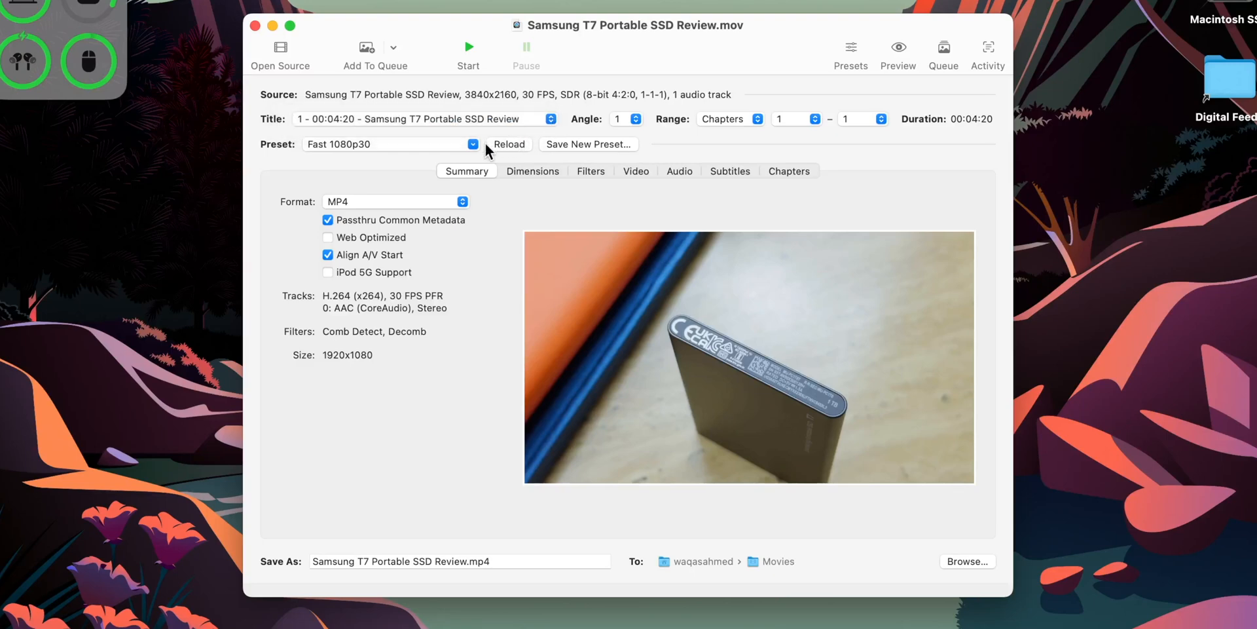
Step: Load Samsung T7 Portable SSD Review.mov in HandBrake with the Fast 1080p30 preset
left_click(472, 144)
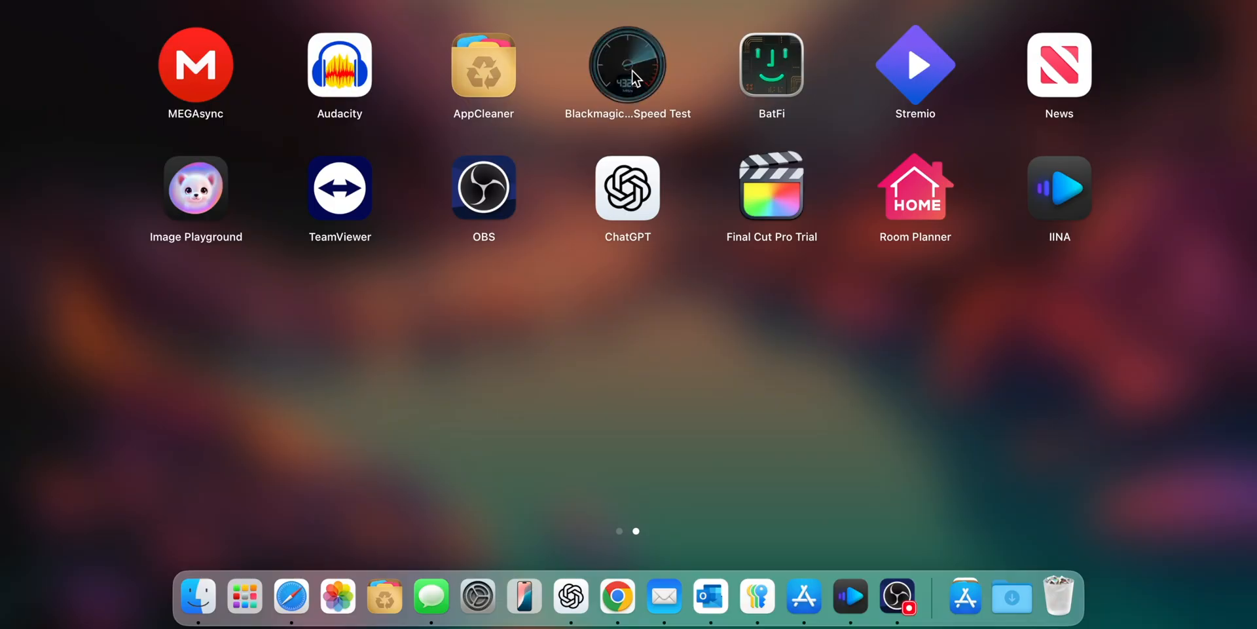
Step: Drop Blackmagic Disk Speed Test onto AppCleaner, allow access, and review its 5 files
left_click_drag(628, 63, 383, 577)
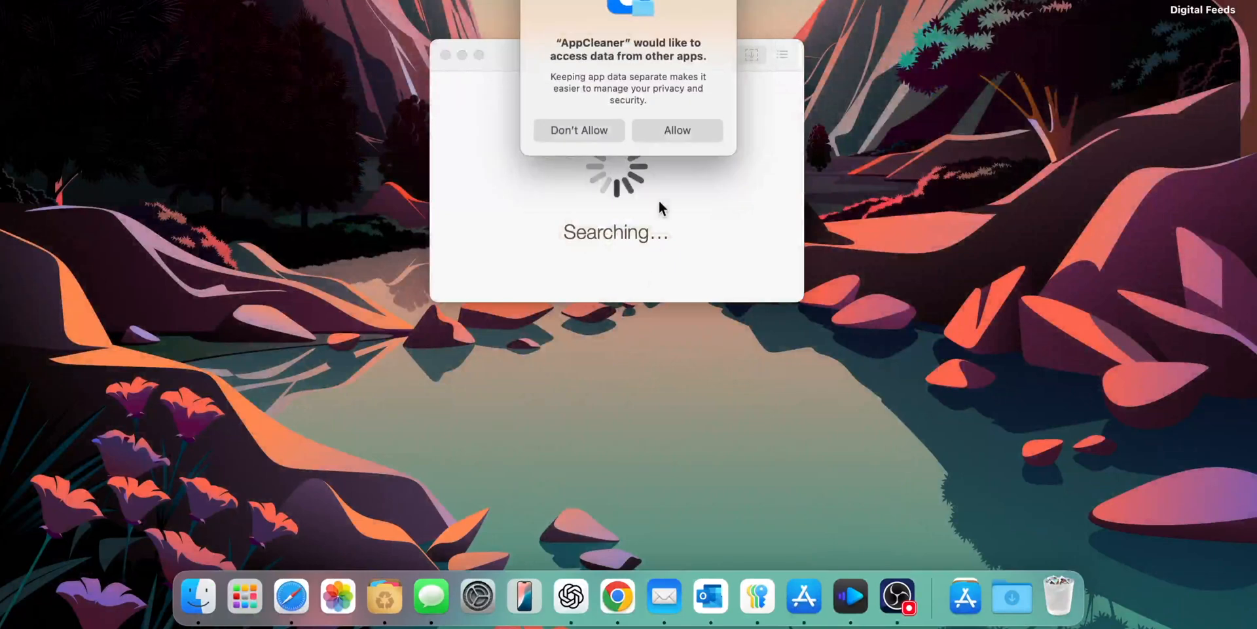
left_click(676, 129)
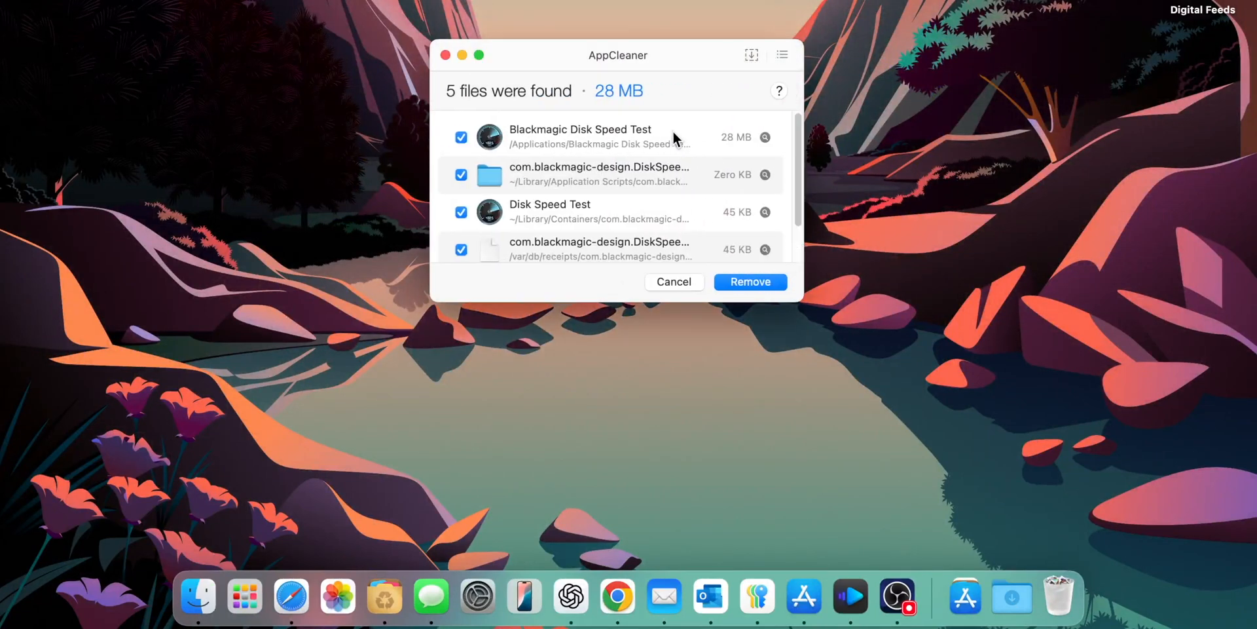
scroll("down", 3)
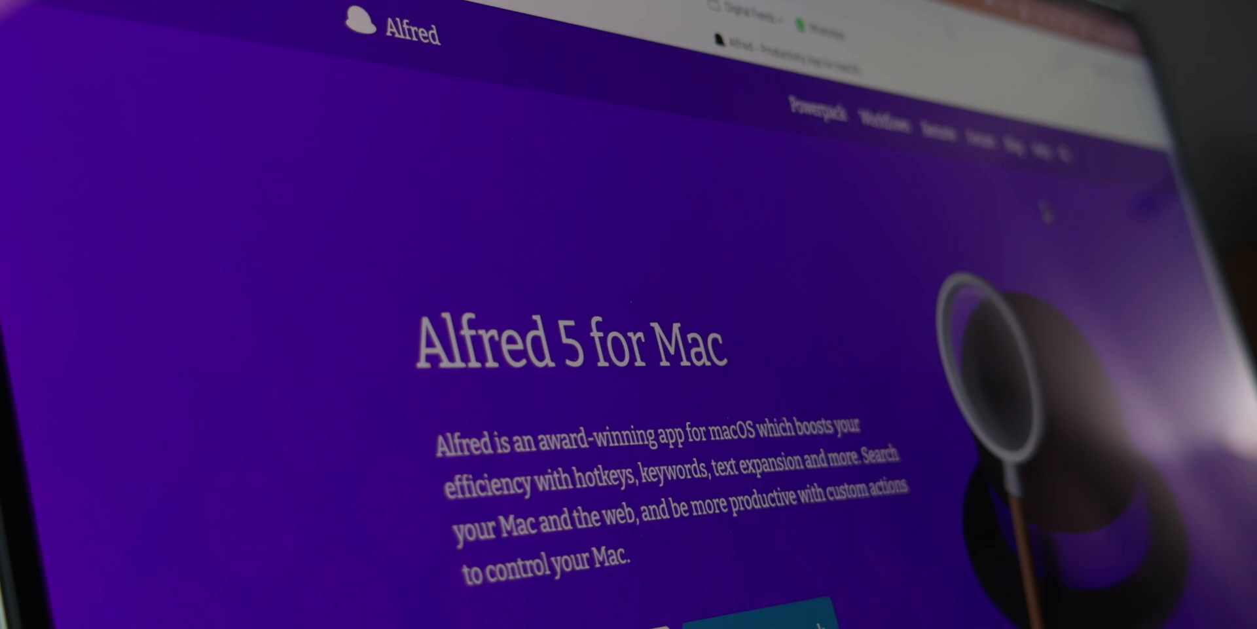
scroll("down", 3)
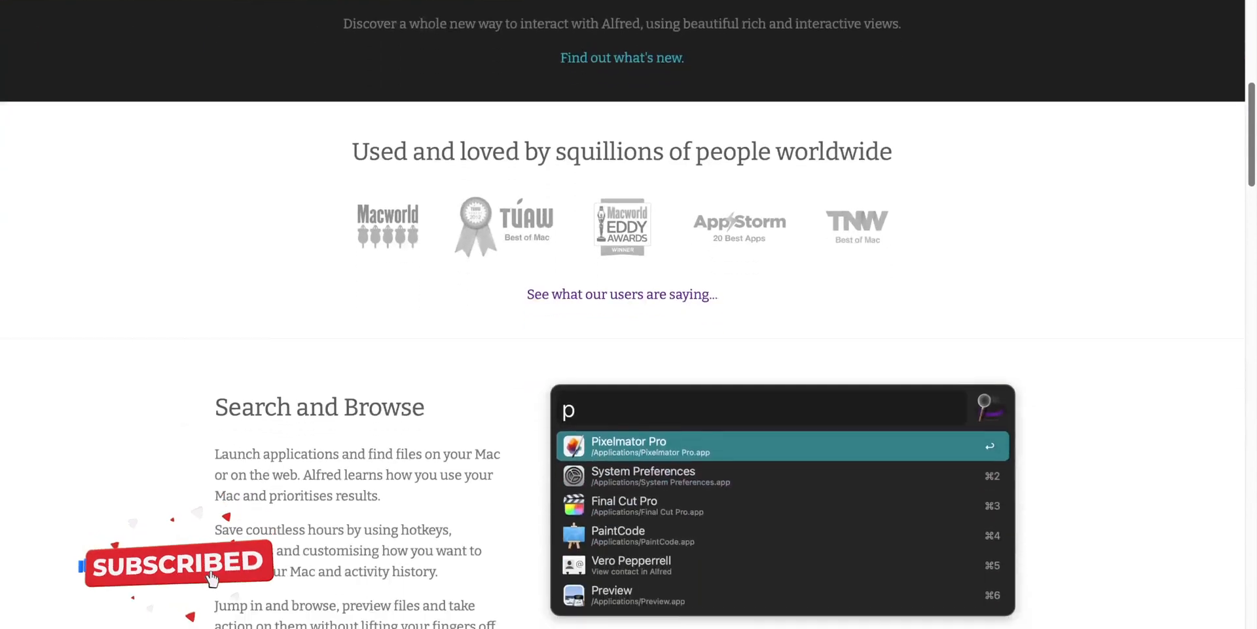
scroll("down", 3)
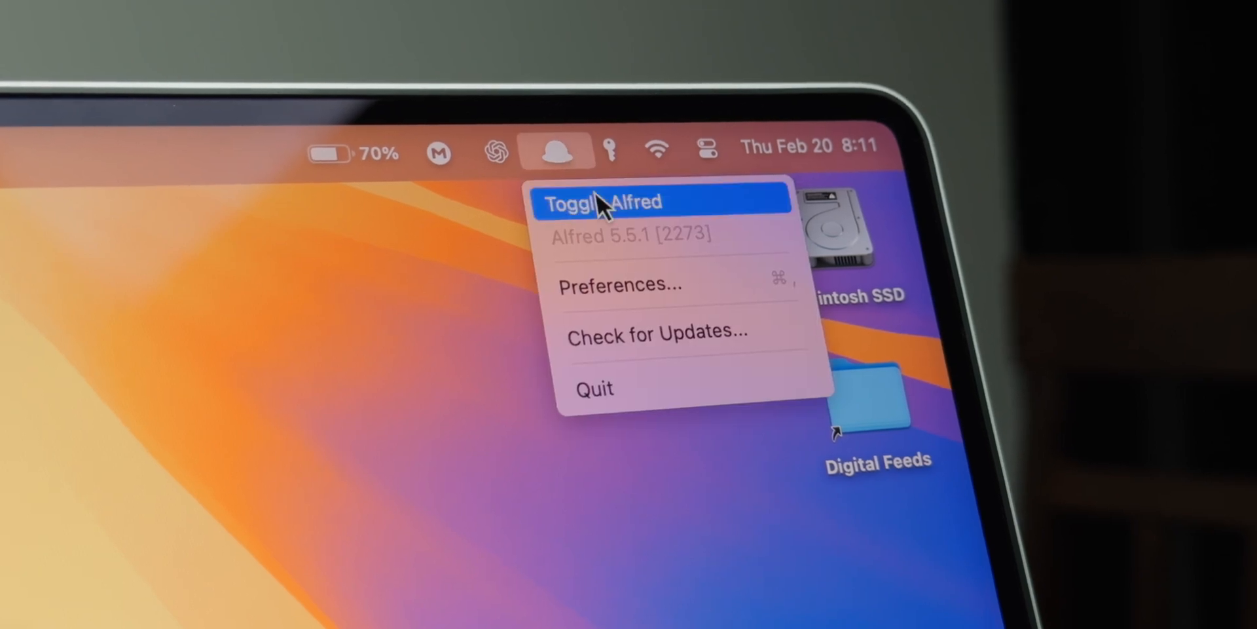
Step: Open Alfred's preferences and view the Remote server settings
left_click(603, 201)
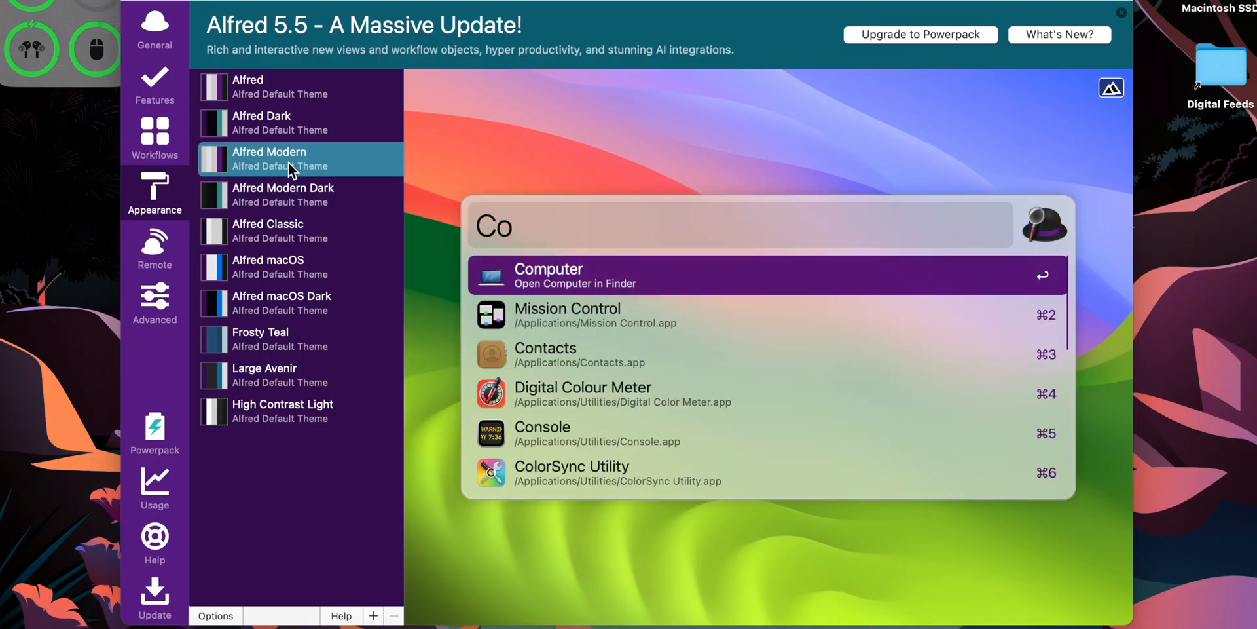
left_click(154, 247)
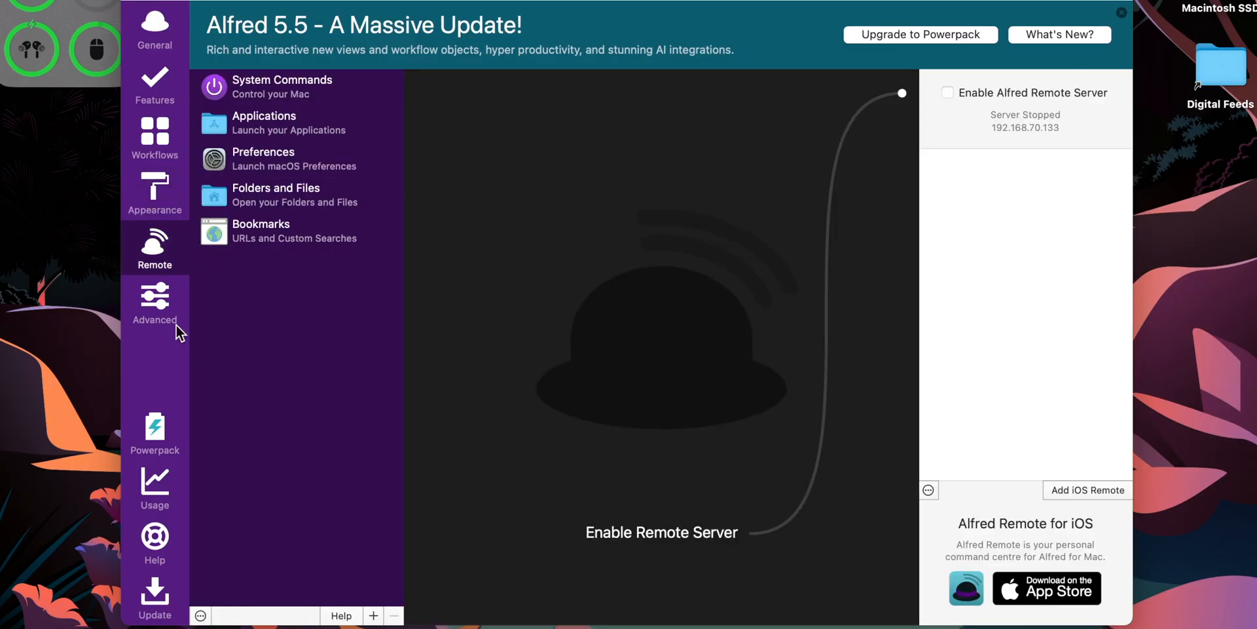